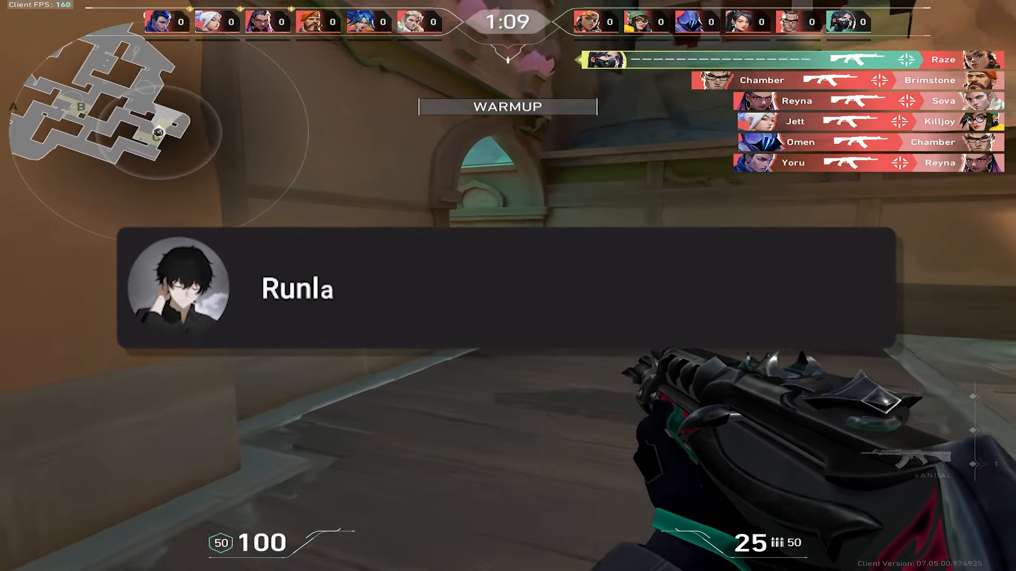
# Switch from Valorant to the browser showing Google results for winexp.
pyautogui.click(839, 290)
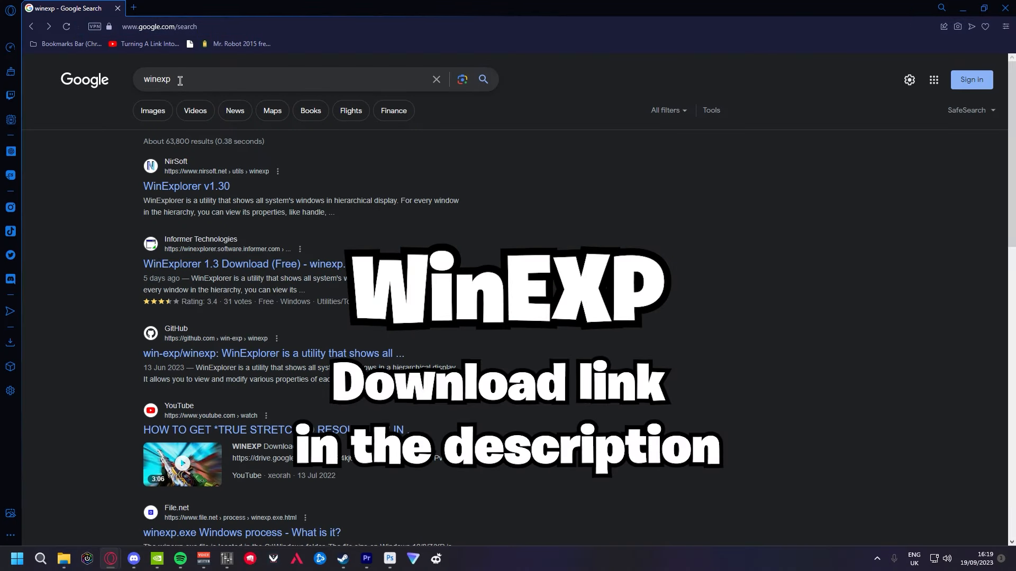
# Download the WinExplorer v1.30 zip (84KB) from its NirSoft page.
pyautogui.doubleClick(158, 80)
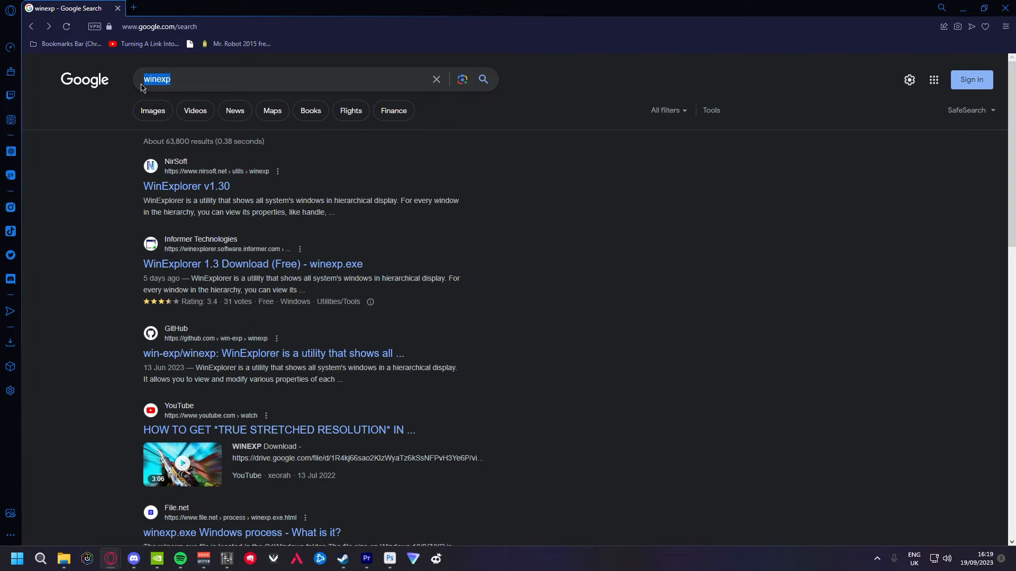
pyautogui.click(186, 186)
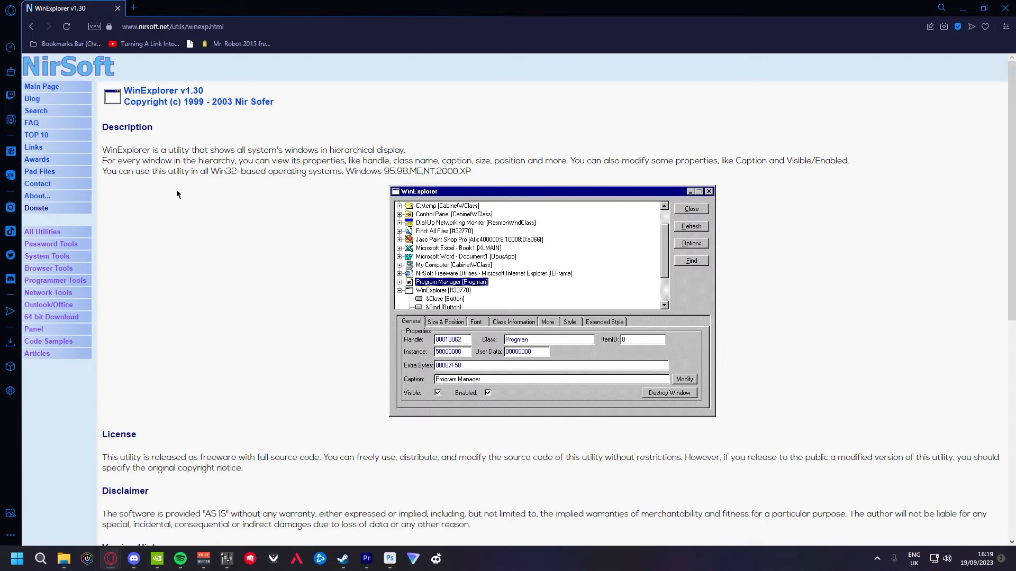
pyautogui.scroll(-3)
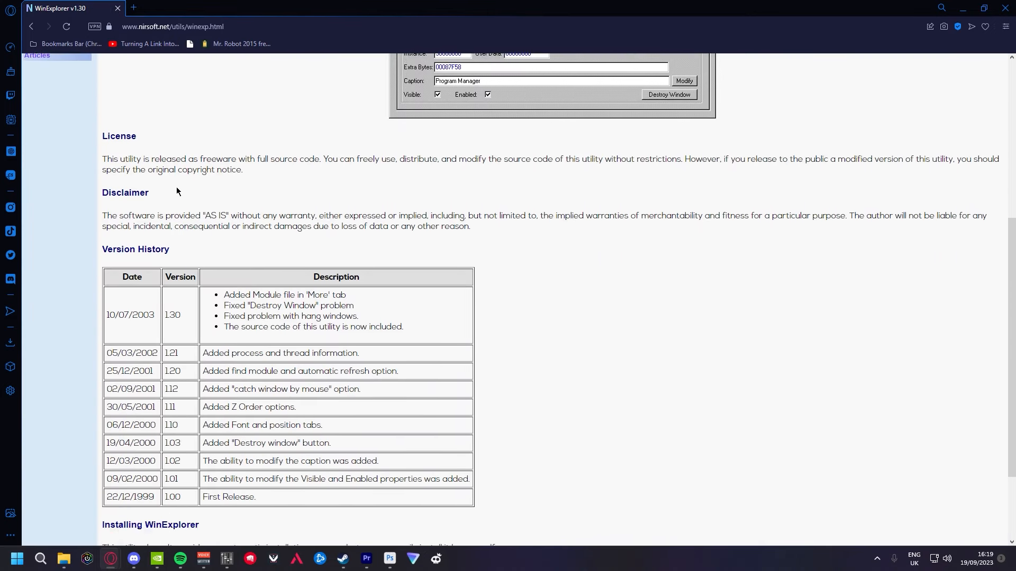
pyautogui.scroll(-3)
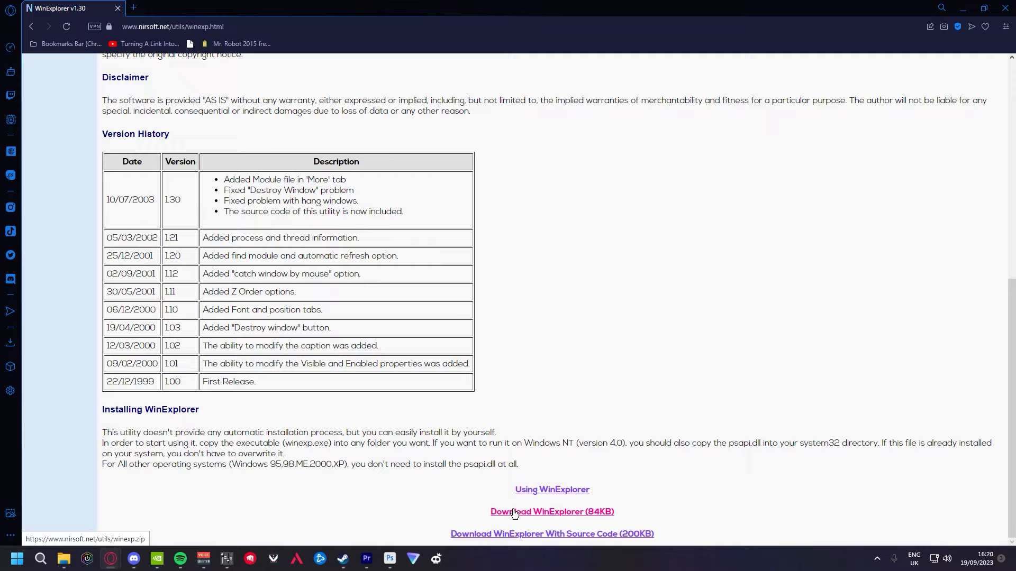
pyautogui.click(551, 511)
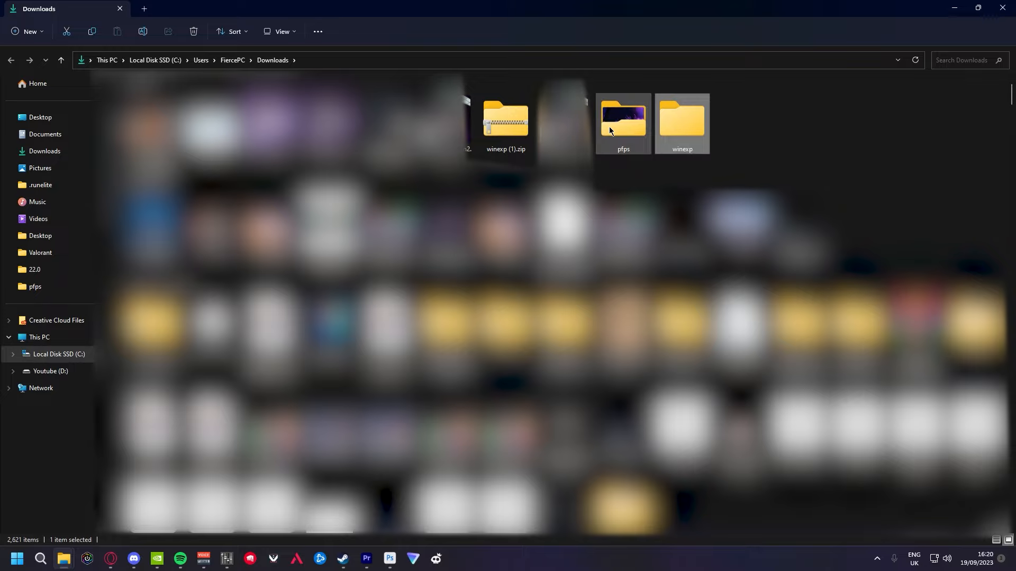
# Open the extracted winexp folder from Downloads.
pyautogui.doubleClick(506, 120)
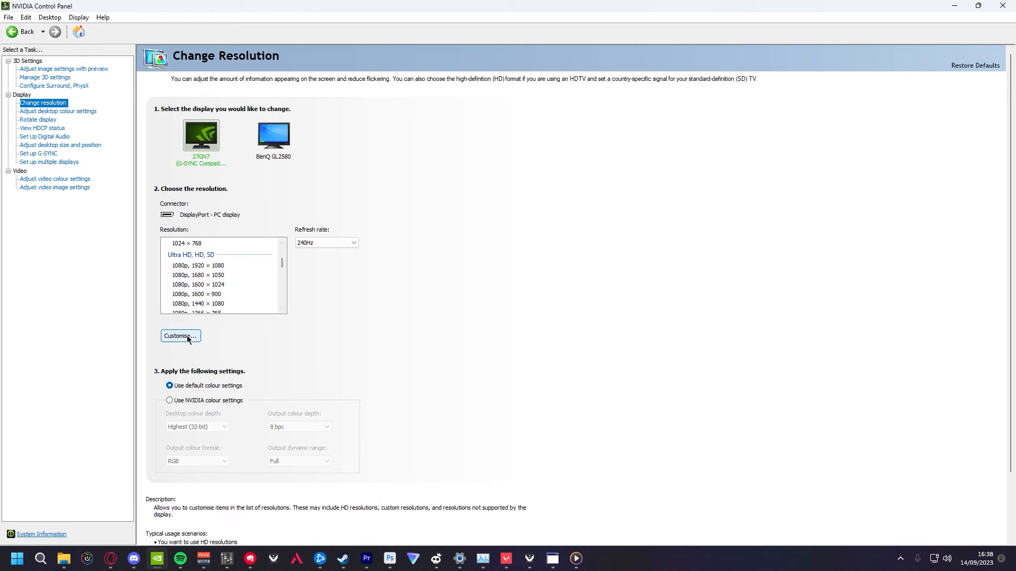
# Add and test a custom 1440 × 1080 resolution at 240 Hz for the 27GN7 display.
pyautogui.click(180, 335)
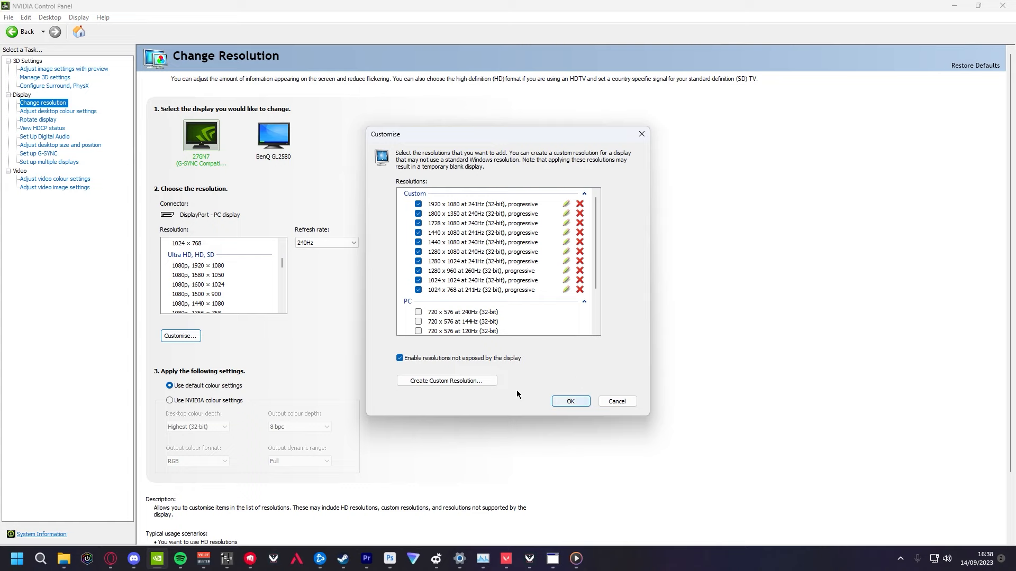
pyautogui.click(447, 380)
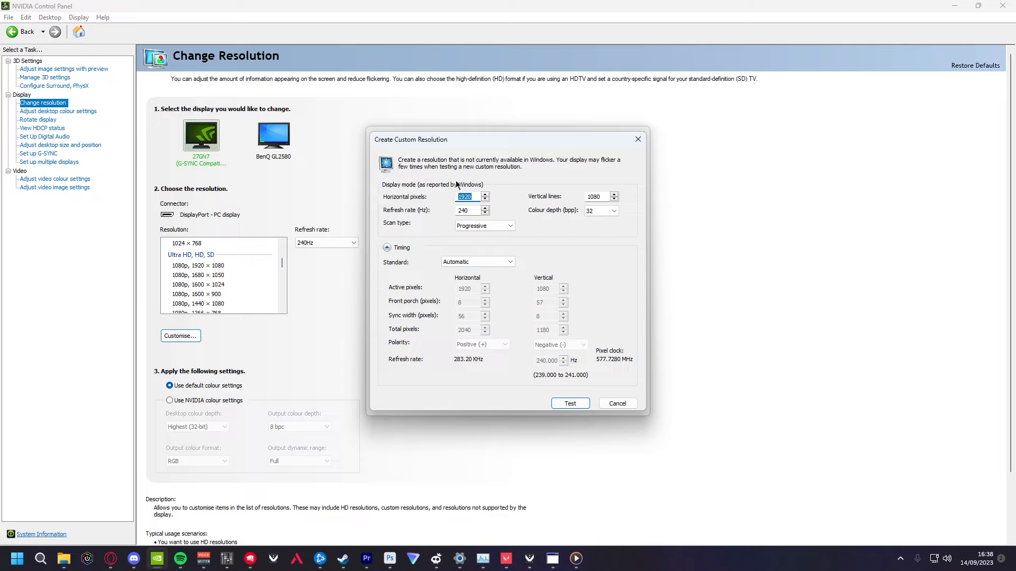
pyautogui.write('1440')
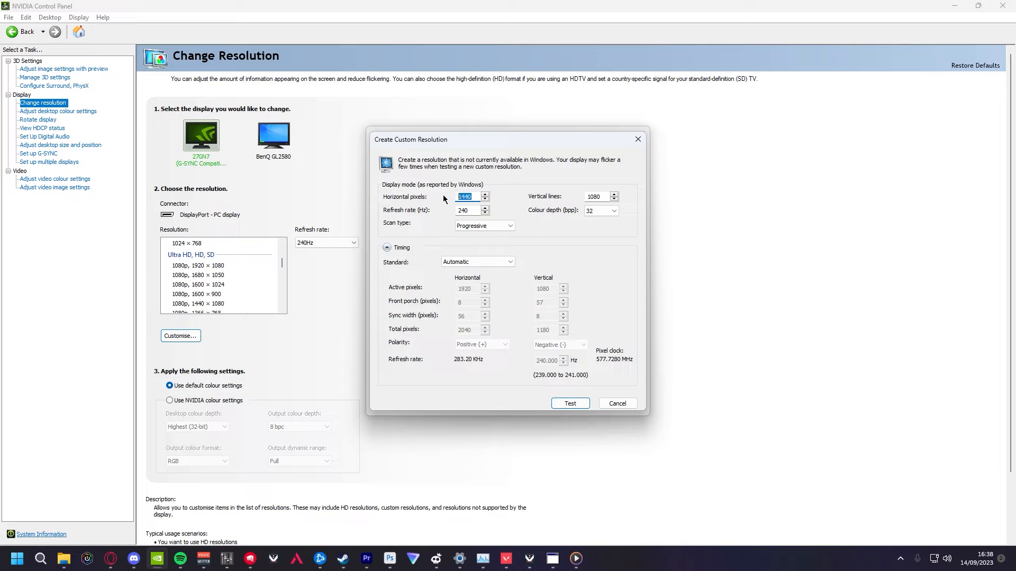
pyautogui.click(466, 197)
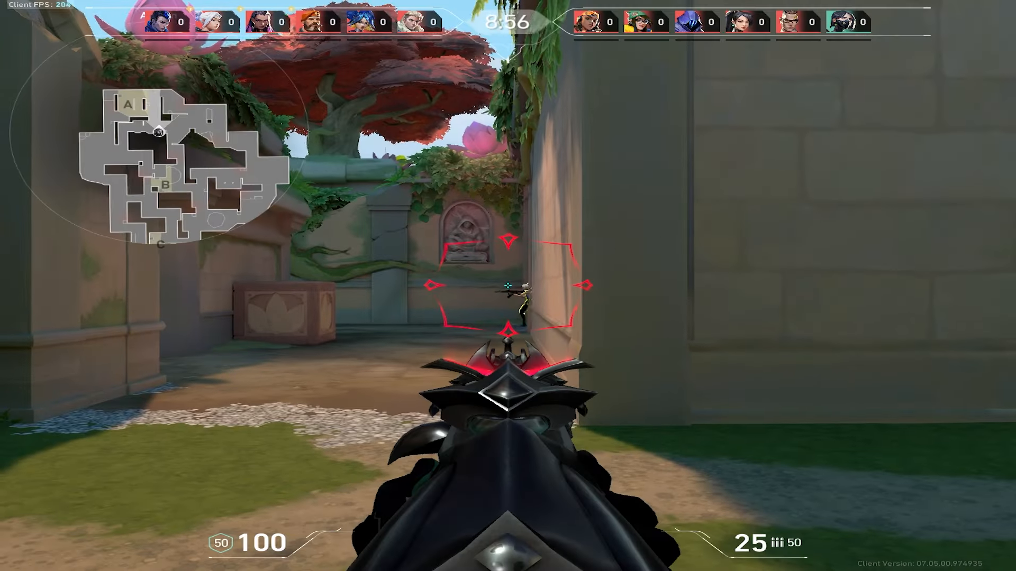
pyautogui.click(508, 286)
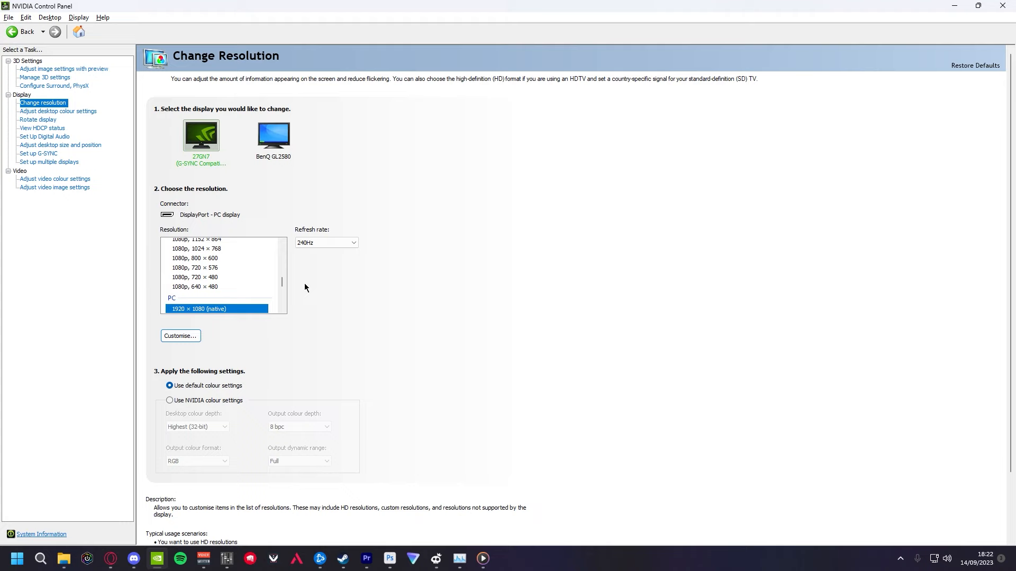
# Apply the custom 1440 × 1080 resolution and confirm Valorant's new display settings.
pyautogui.click(189, 282)
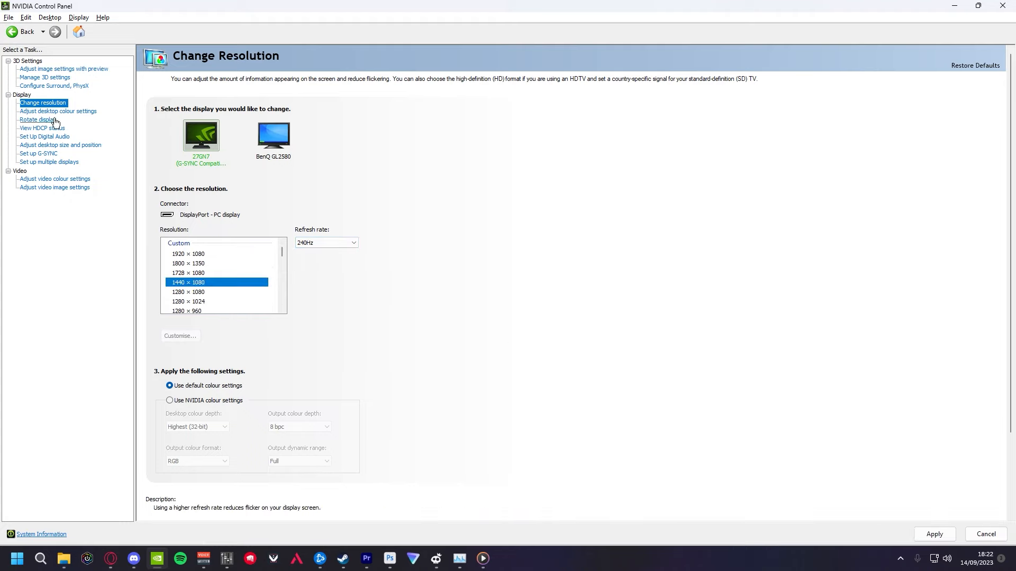
pyautogui.click(44, 77)
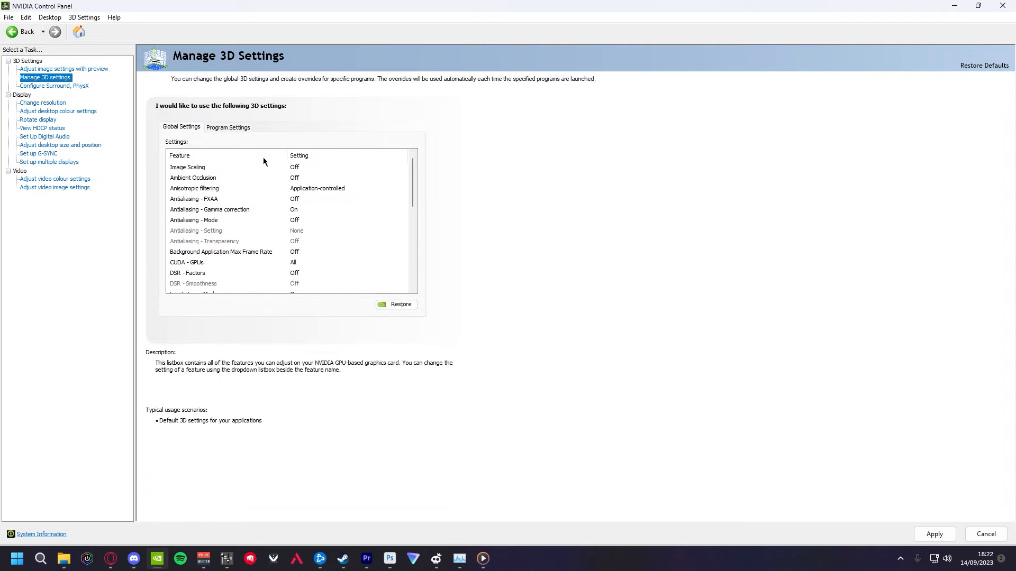
pyautogui.click(187, 273)
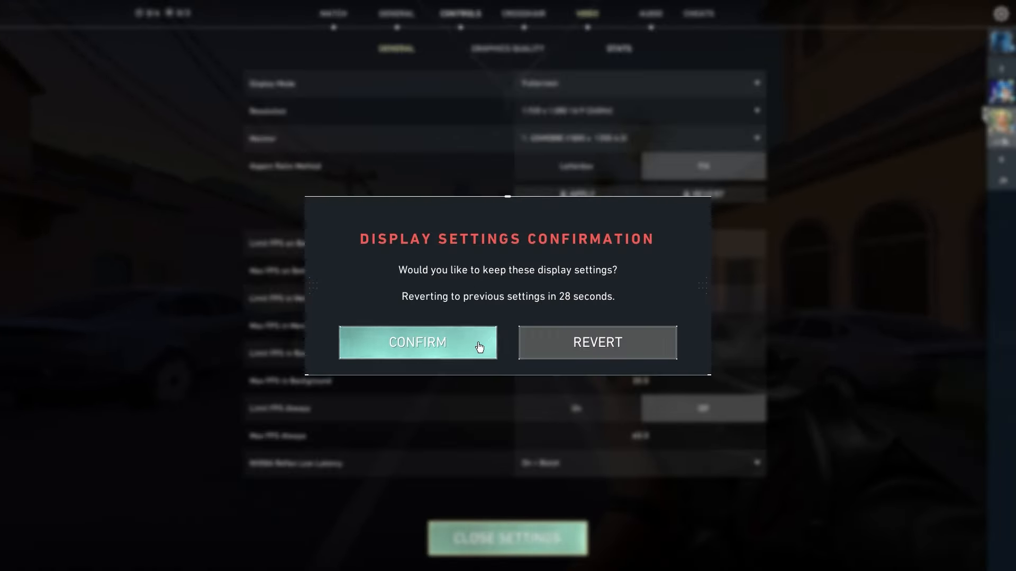
pyautogui.click(417, 342)
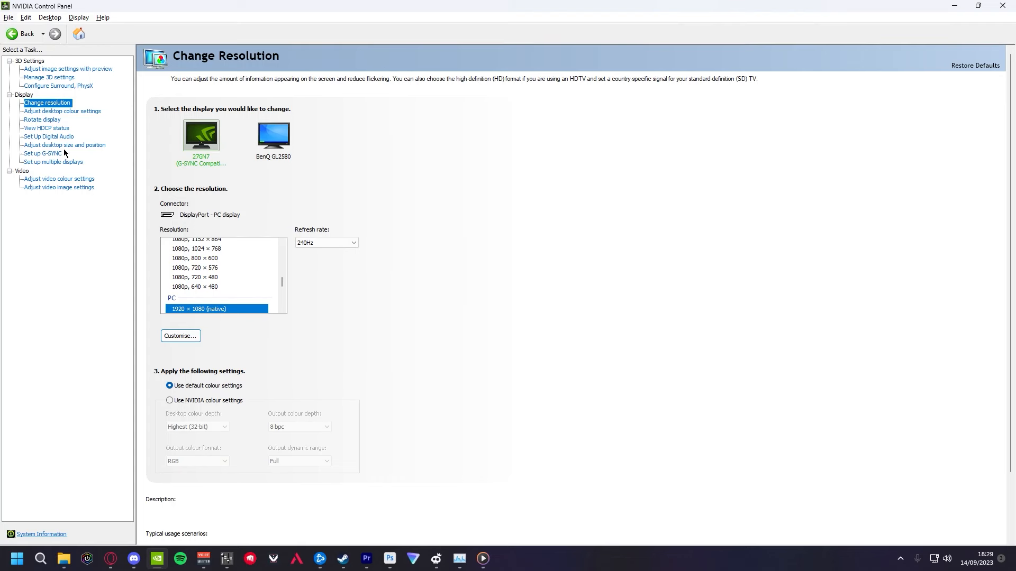
# Apply Full-screen scaling for the 27GN7 under Adjust desktop size and position.
pyautogui.click(63, 145)
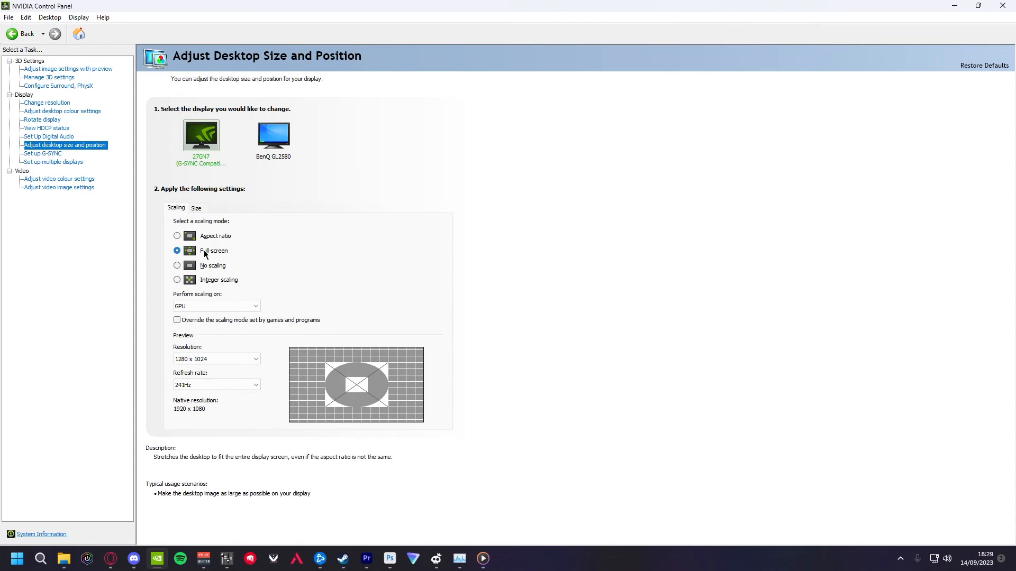
pyautogui.click(177, 251)
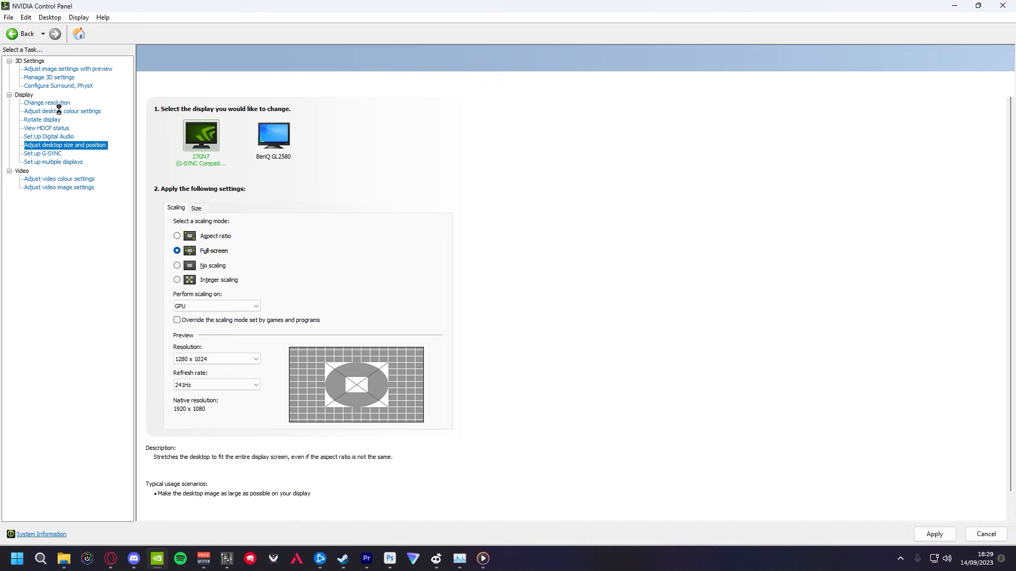
pyautogui.click(45, 103)
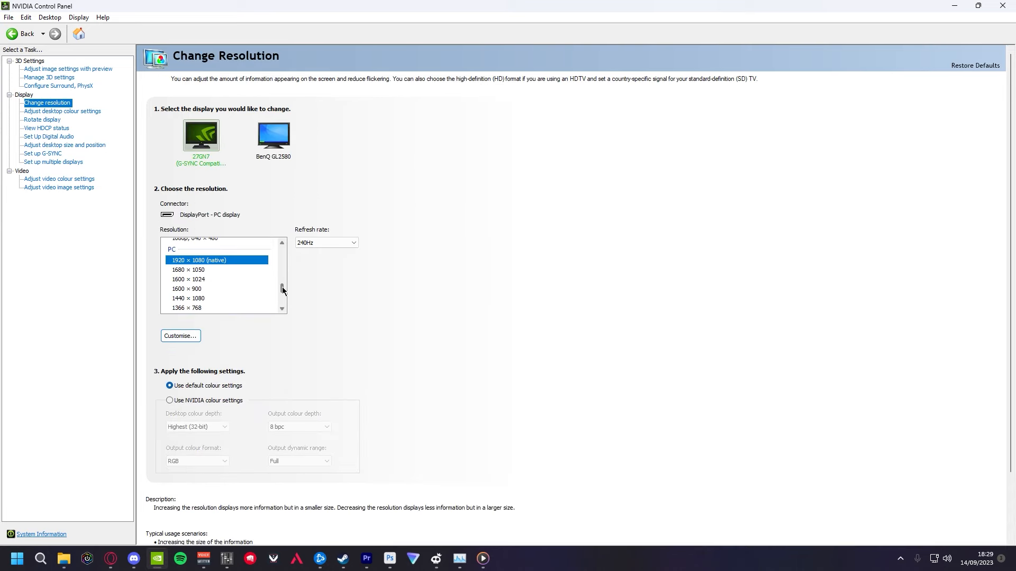
pyautogui.click(188, 281)
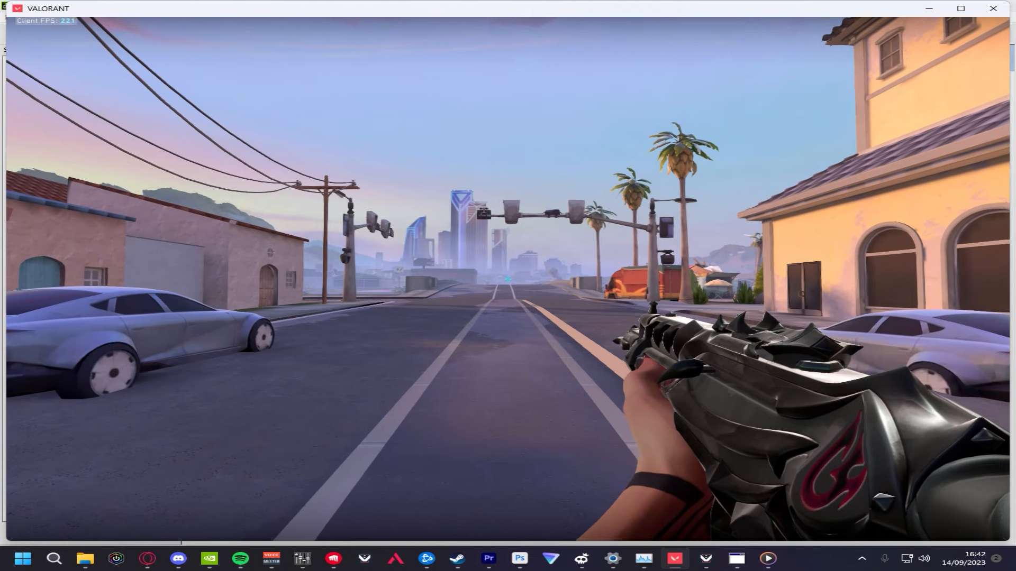
# Uncheck WS_BORDER on the VALORANT window's Style and review its 1920 × 1080 size.
pyautogui.click(735, 558)
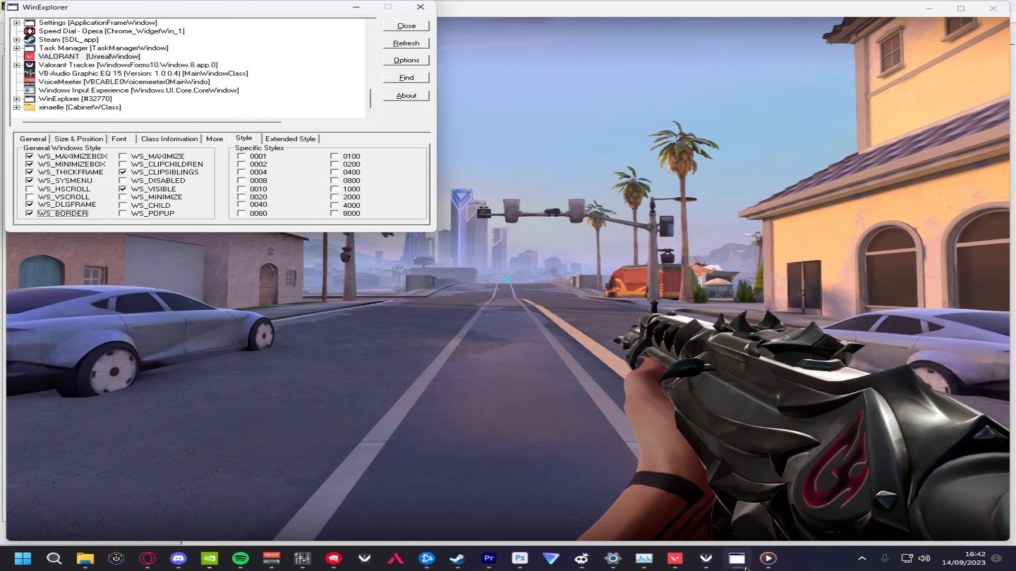
pyautogui.click(58, 56)
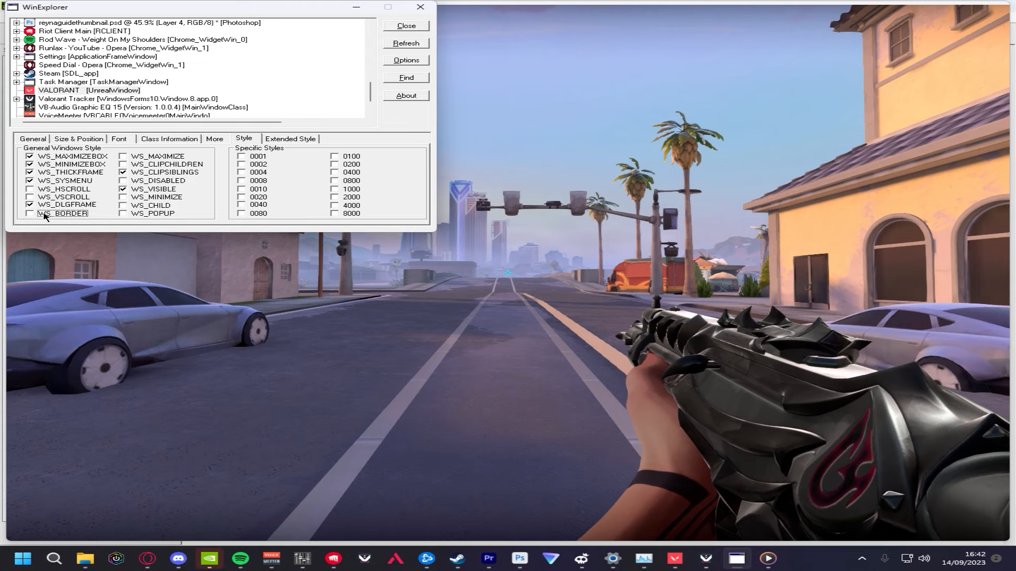
pyautogui.click(78, 138)
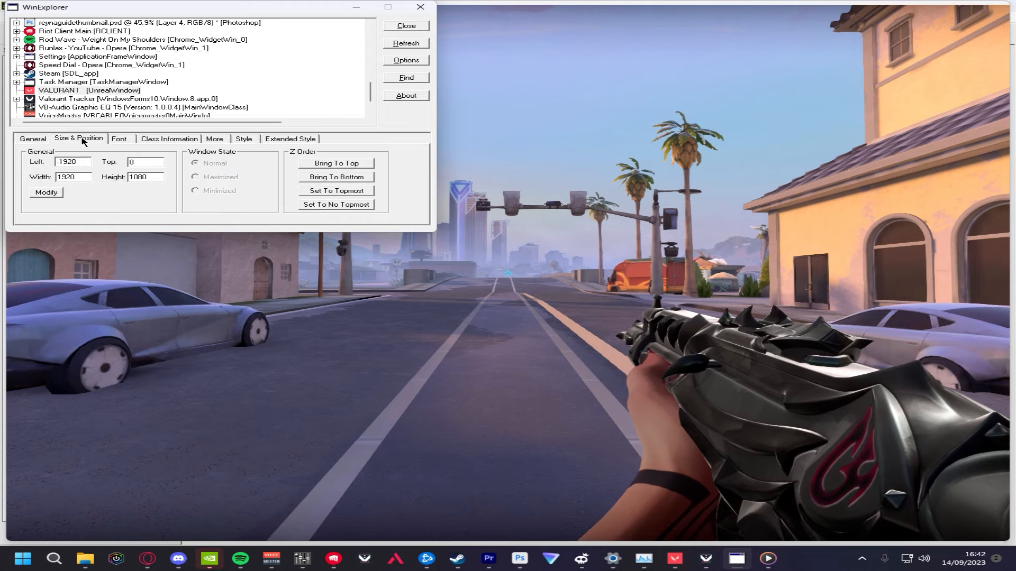
pyautogui.click(78, 90)
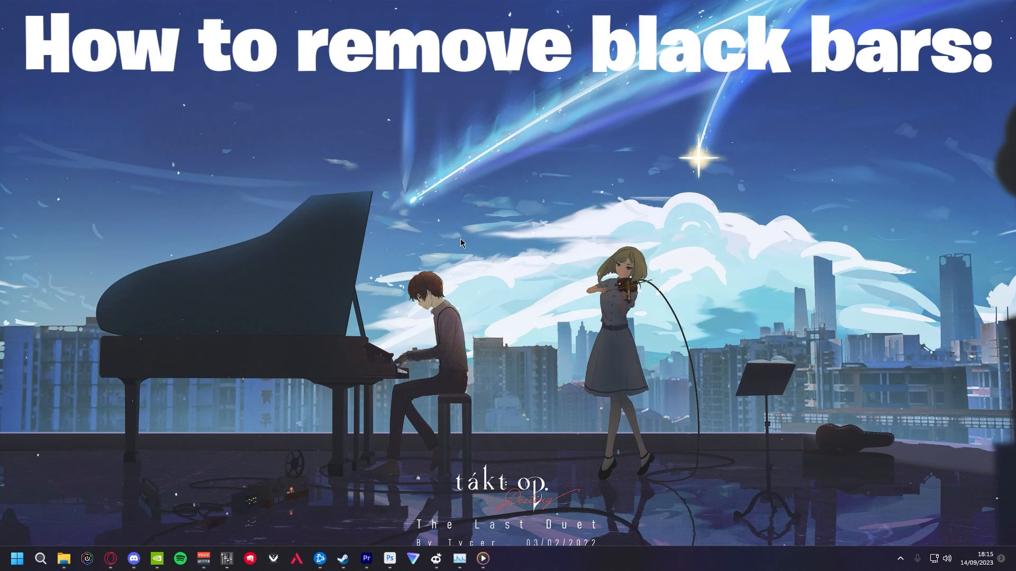
# Reach %localappdata%\VALORANT\Saved\Config\<account>\Windows and open GameUserSettings.ini.
pyautogui.click(40, 558)
pyautogui.write('%localappdata%\\VALORANT\\Saved\\Config')
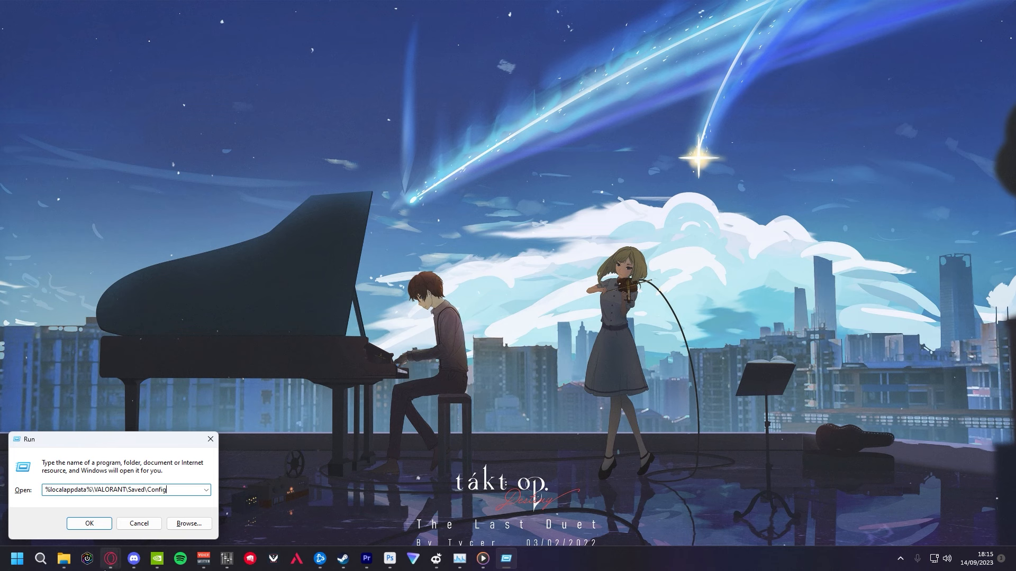
pyautogui.click(88, 523)
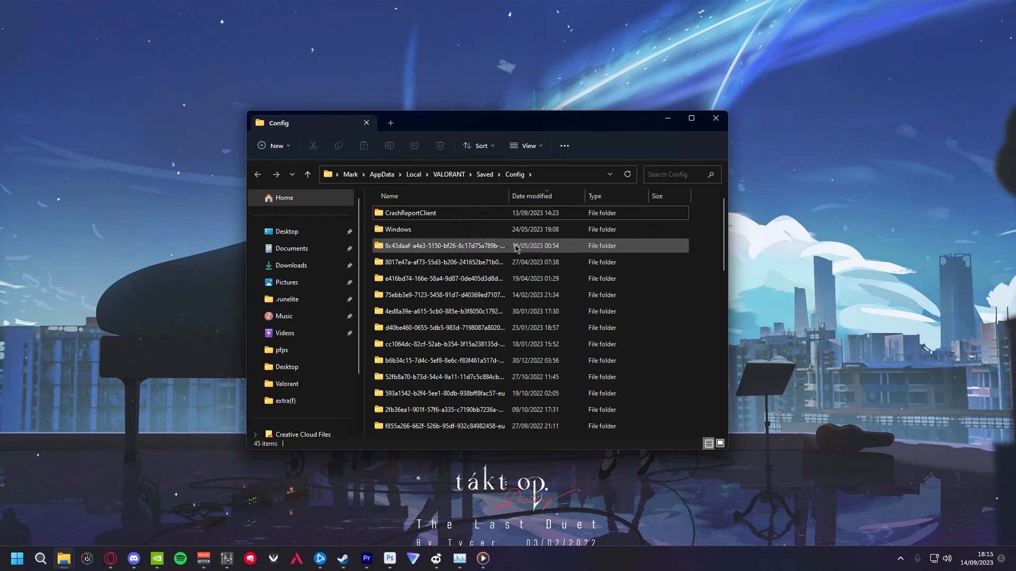
pyautogui.doubleClick(440, 246)
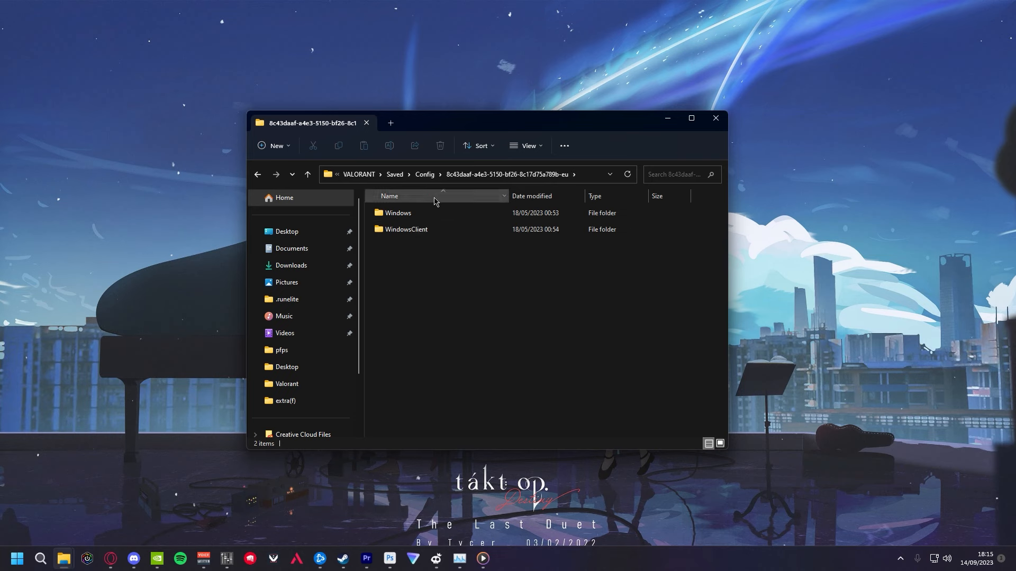
pyautogui.doubleClick(397, 213)
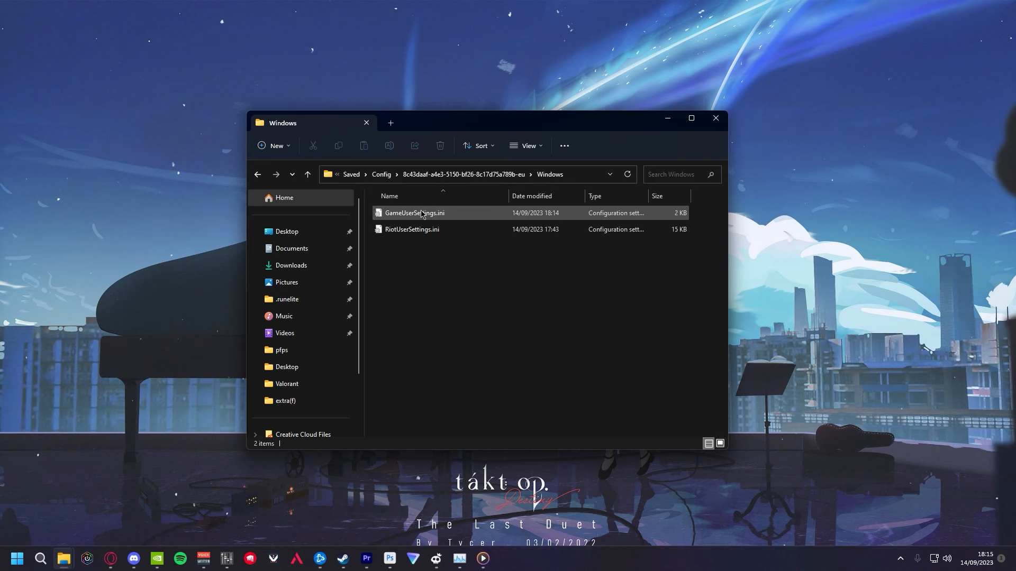
pyautogui.doubleClick(414, 213)
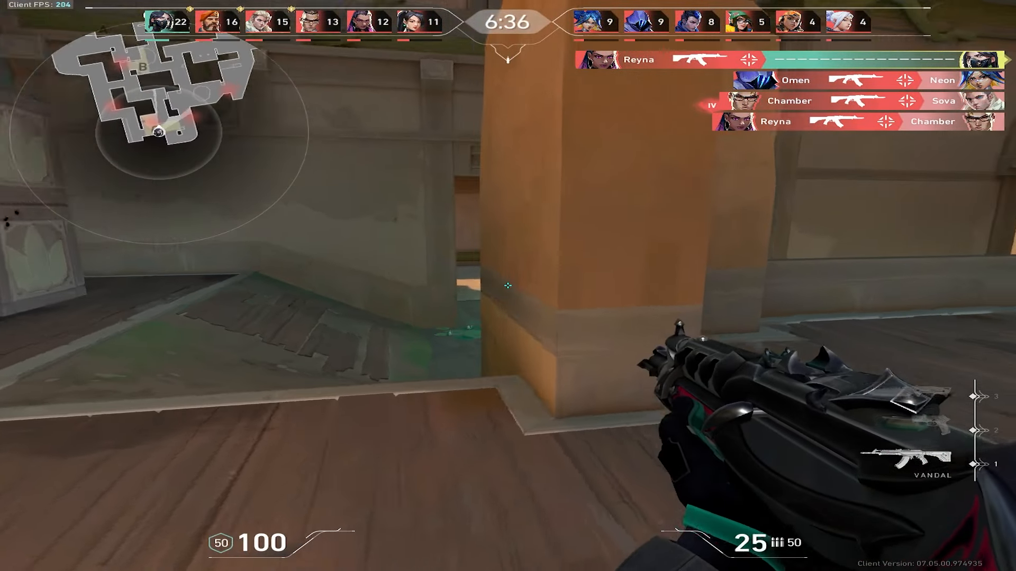
pyautogui.click(508, 286)
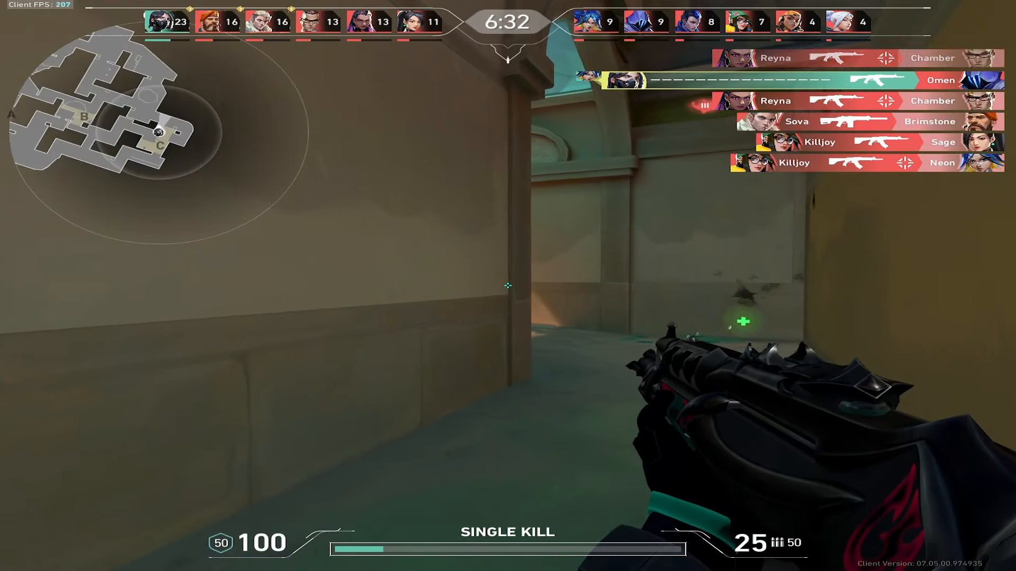
pyautogui.click(508, 285)
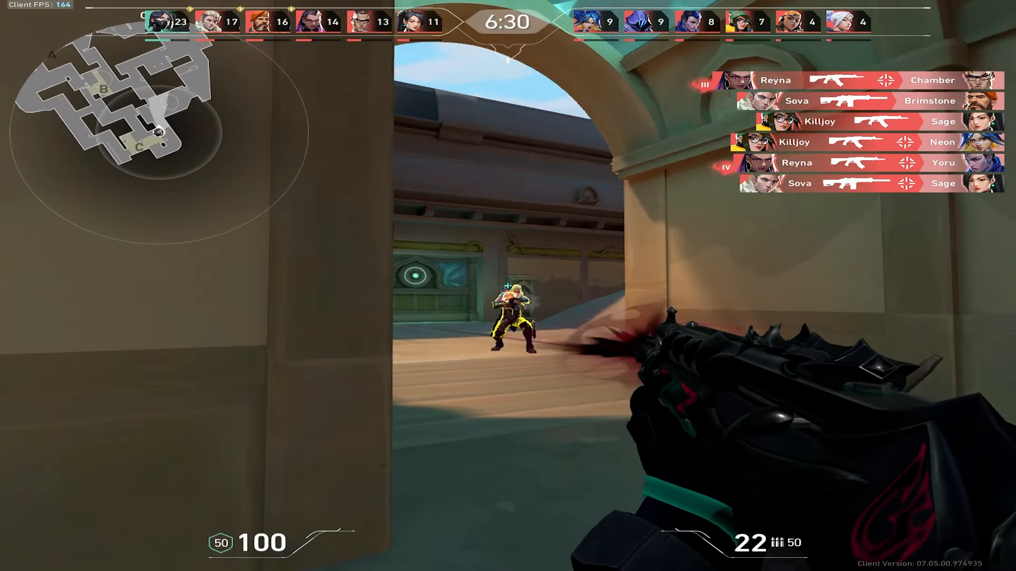